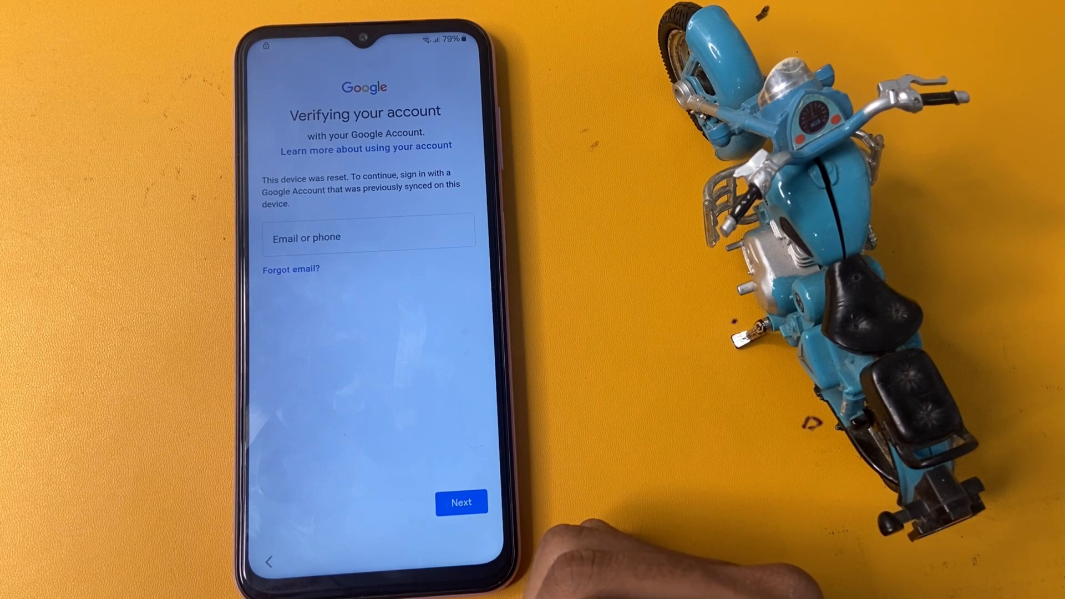
mouse_move(611, 557)
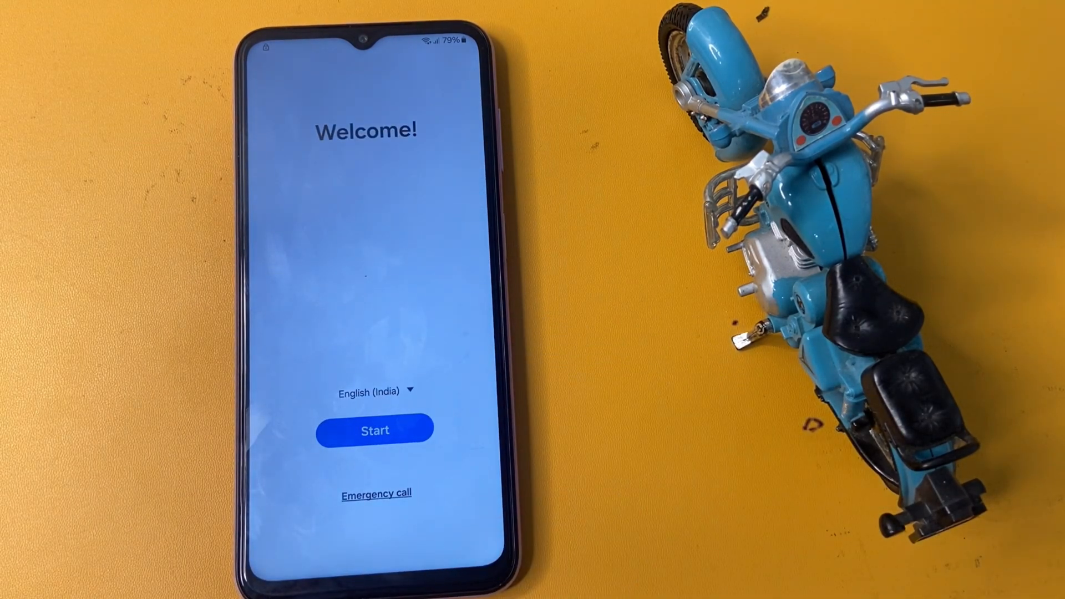
Step: Dial the *#0*# hidden test code from the Welcome screen's emergency dialer
click(376, 493)
text(*#0*)
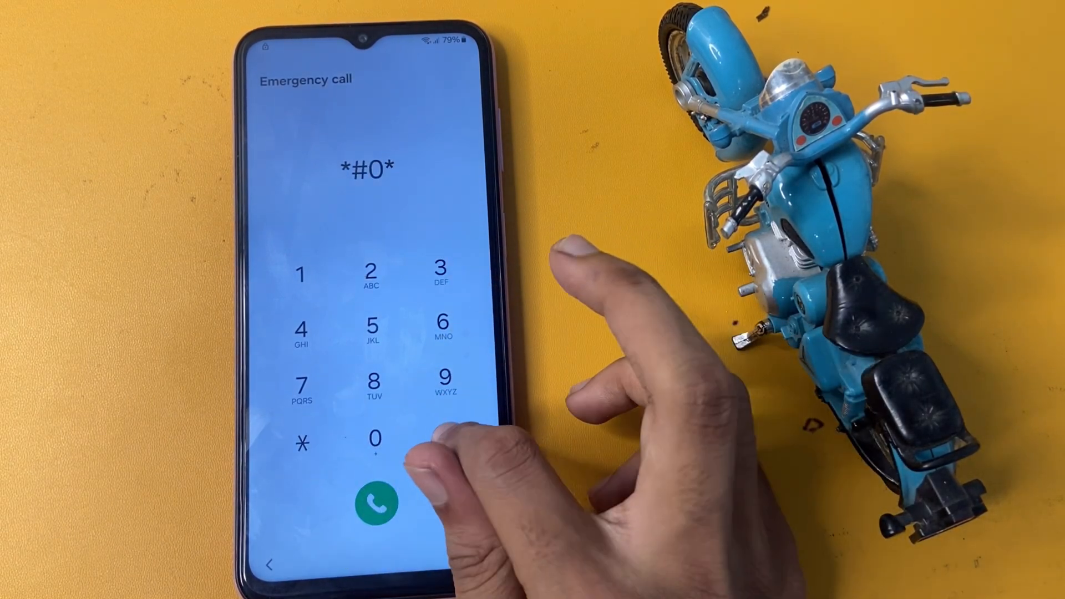
click(375, 502)
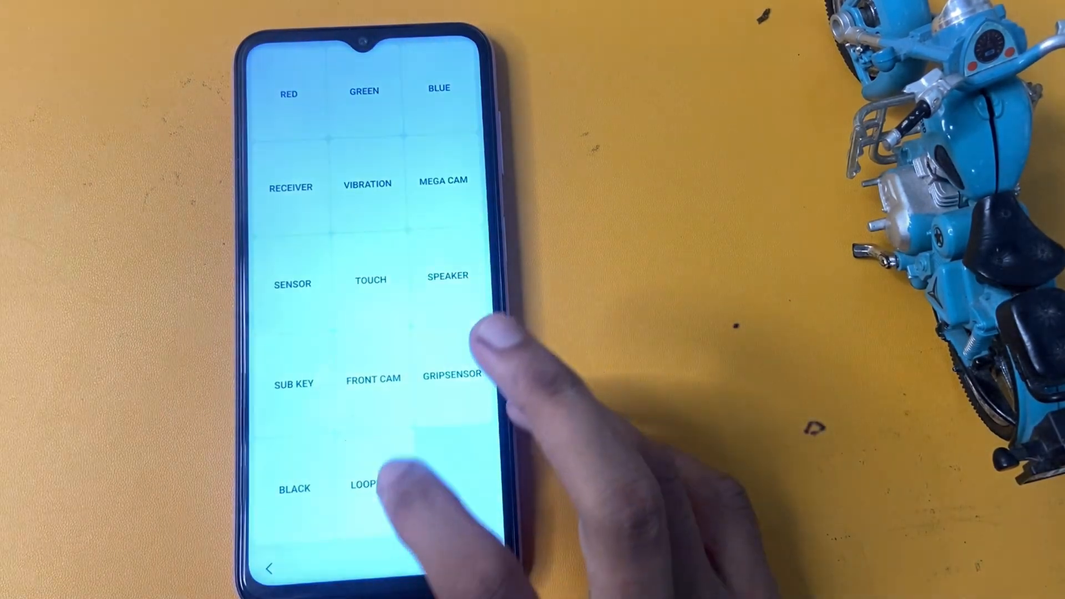
Step: Run a test item in the *#0*# grid and exit back to the setup review screen
click(288, 89)
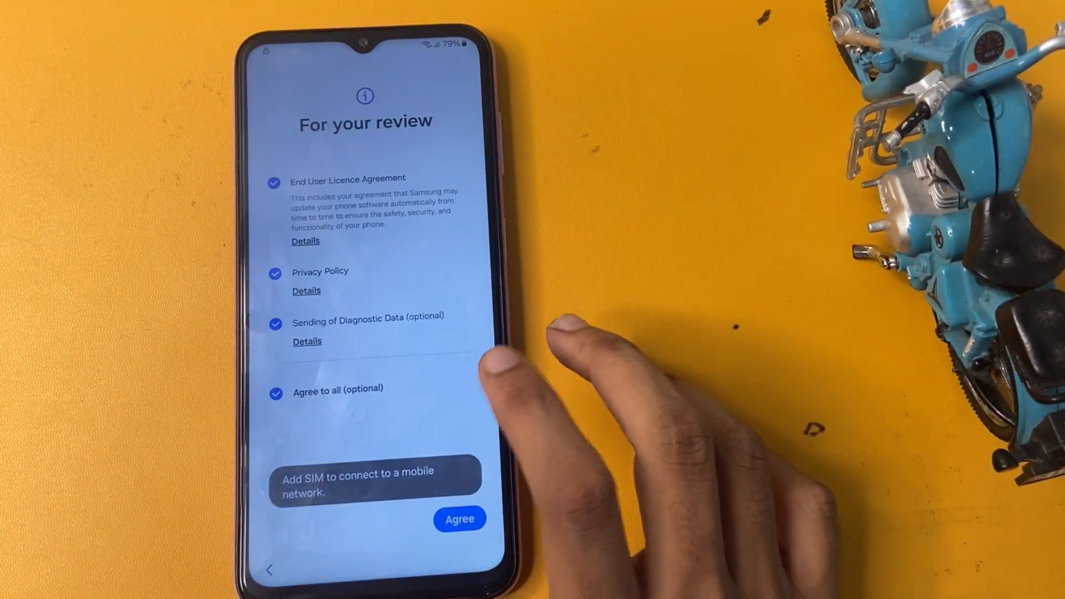
Step: Agree to the review terms and choose Set up manually to reach the Wi-Fi list
click(459, 518)
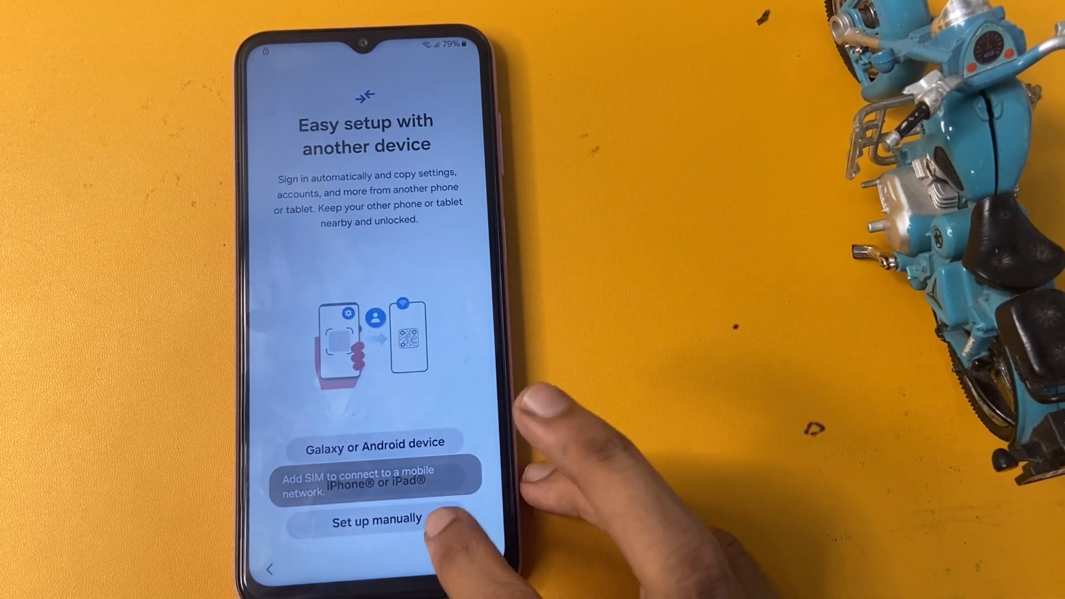
click(374, 521)
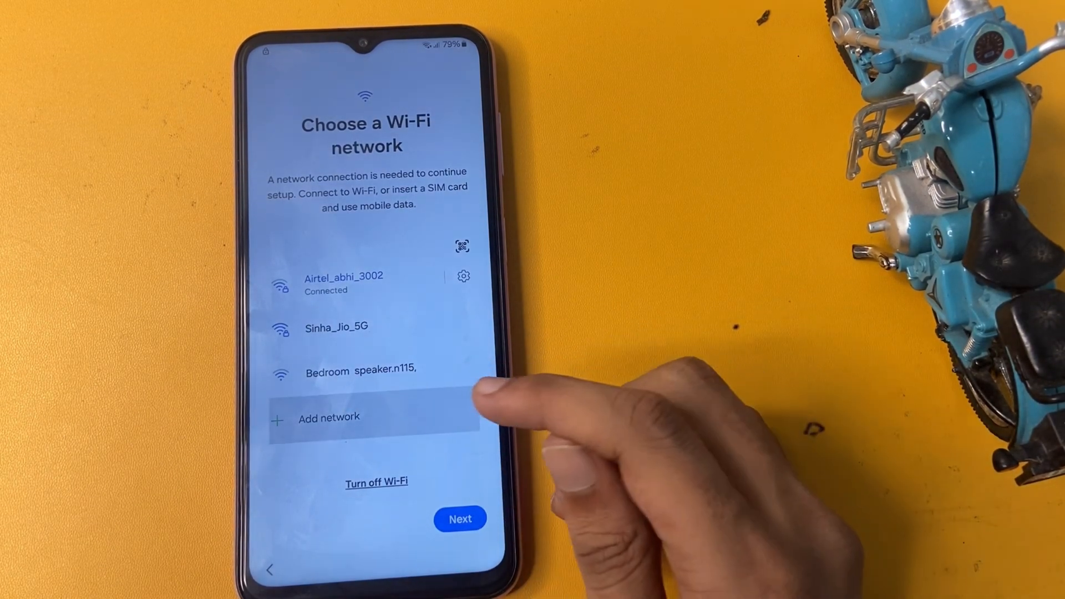
Step: Use Add network to raise the keyboard and browse the Samsung Keyboard settings list
click(328, 416)
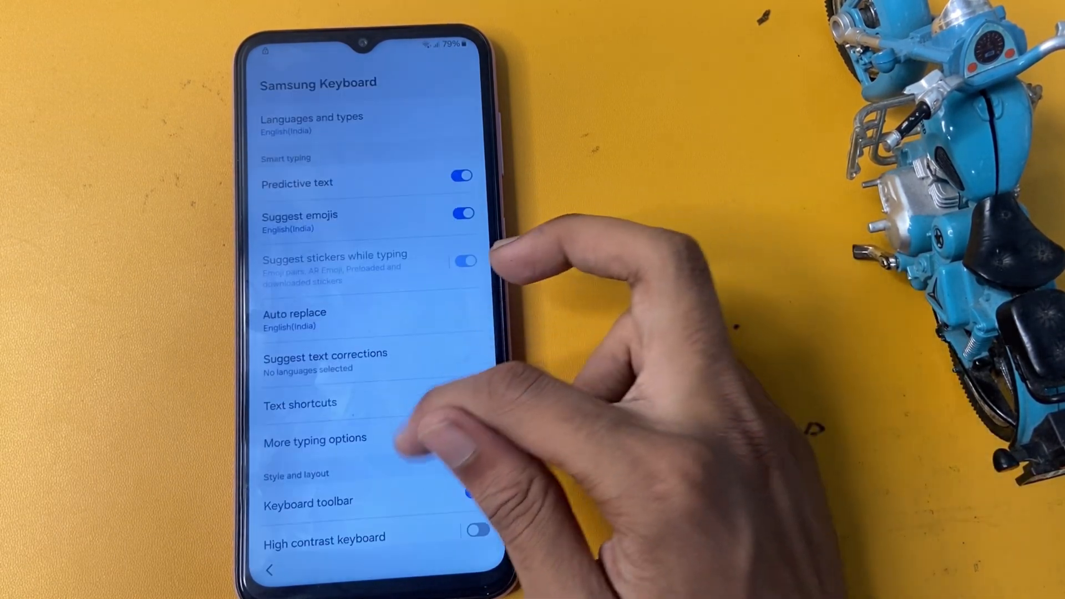
scroll(up, 3)
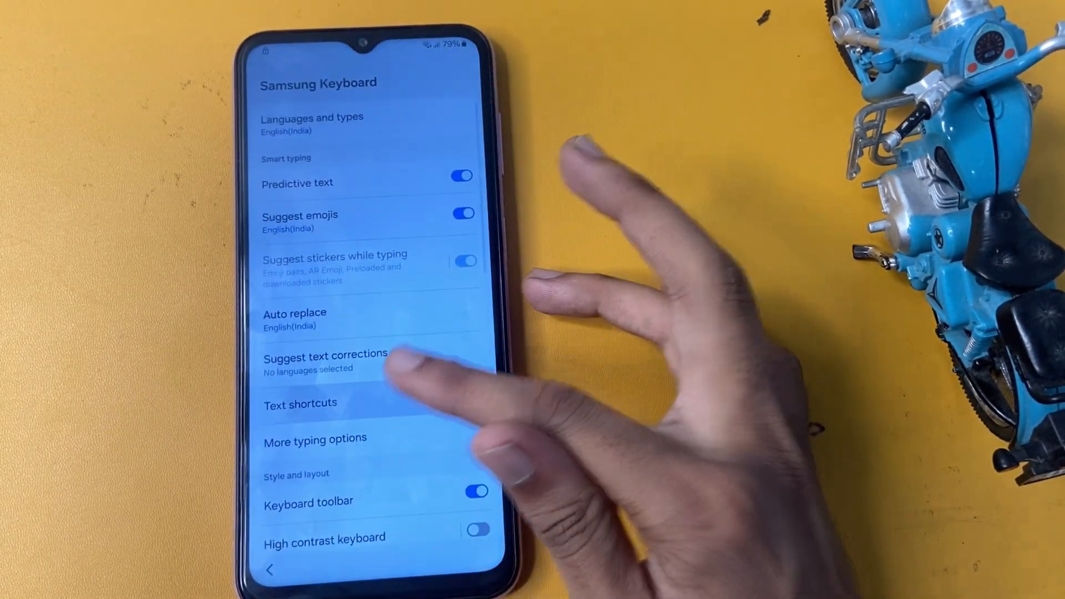
Step: Add a new text shortcut, entering 'SU' and '13' in the Add shortcut dialog
click(300, 402)
text(SAM)
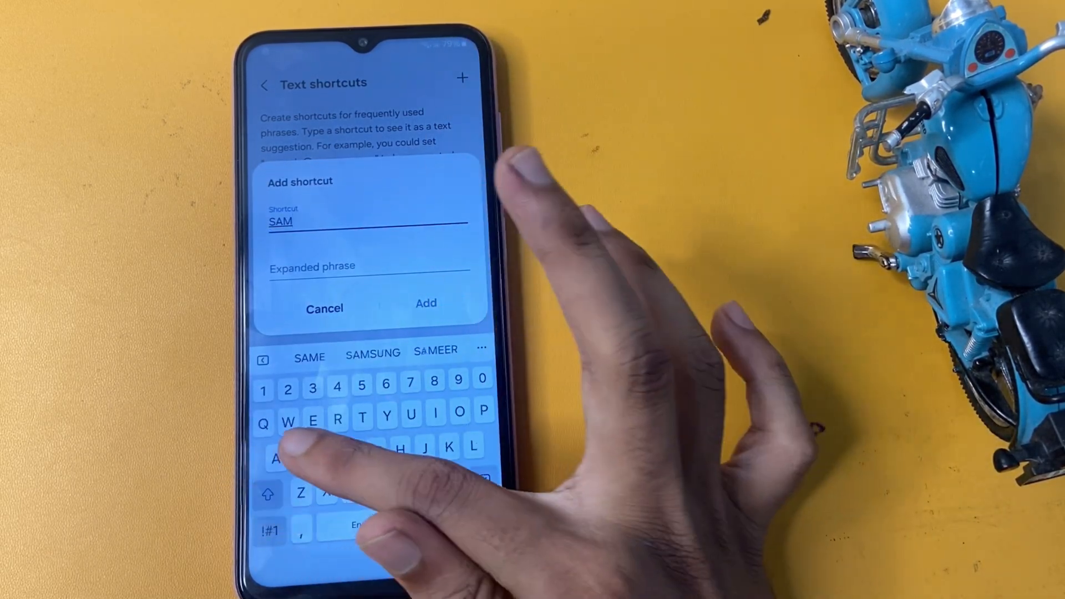
text(SUNGF)
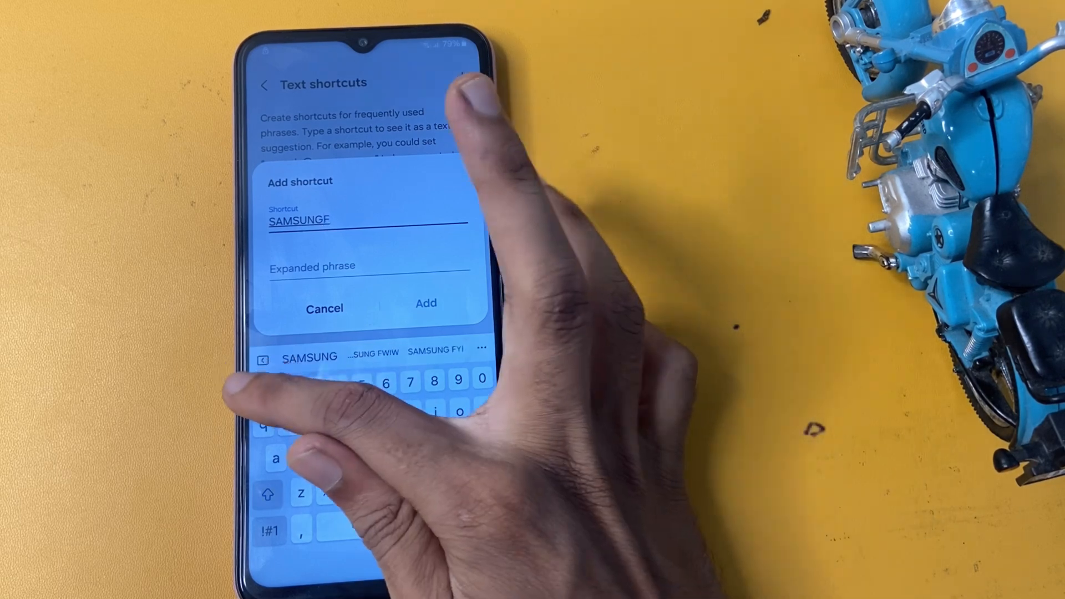
text(13)
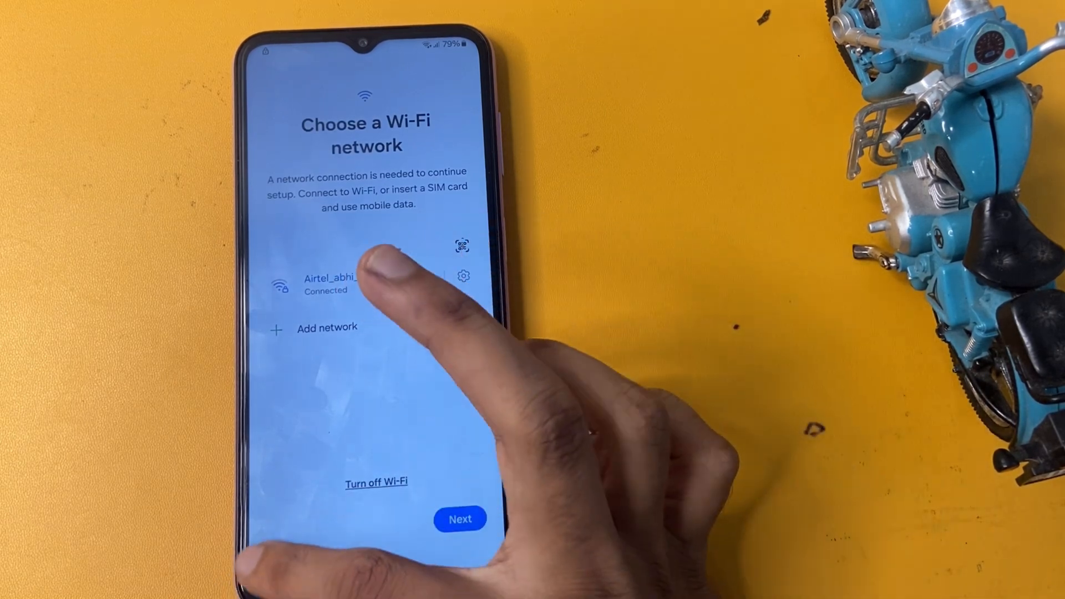
Step: Go back from the Wi-Fi list through For your review to the IMEI barcode screen
click(460, 519)
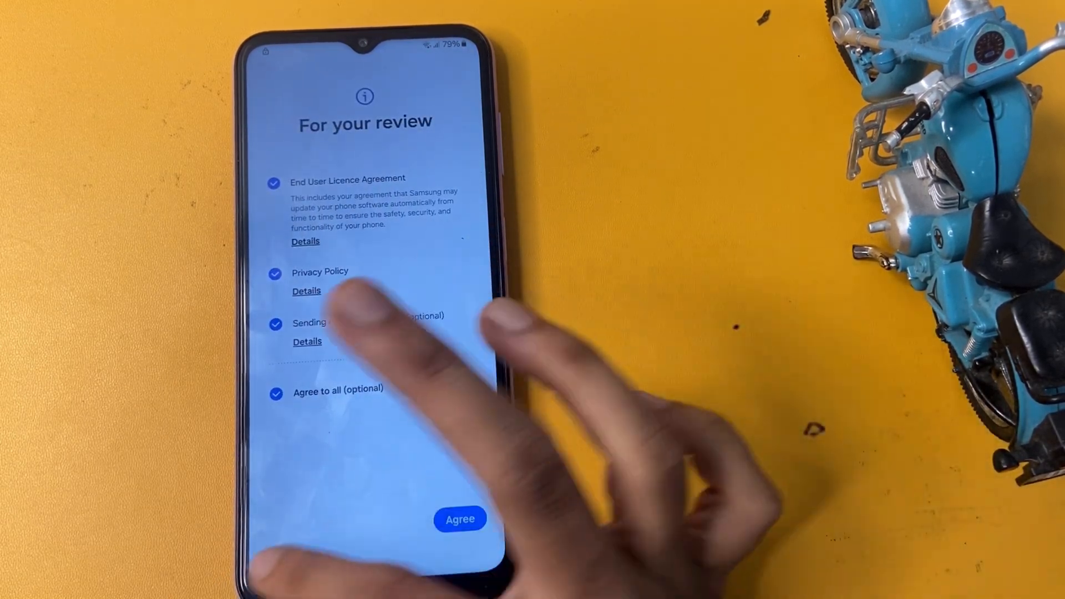
click(459, 520)
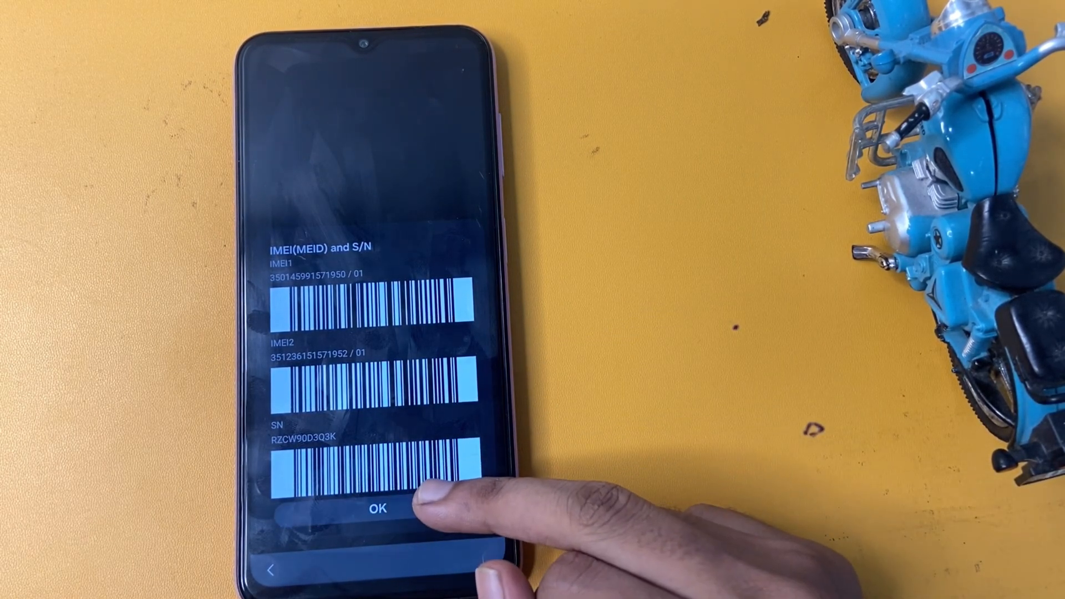
Step: Dismiss the IMEI screen and name the new hidden network SAMSUNGF1 with DNS 8.8.4.4
click(376, 508)
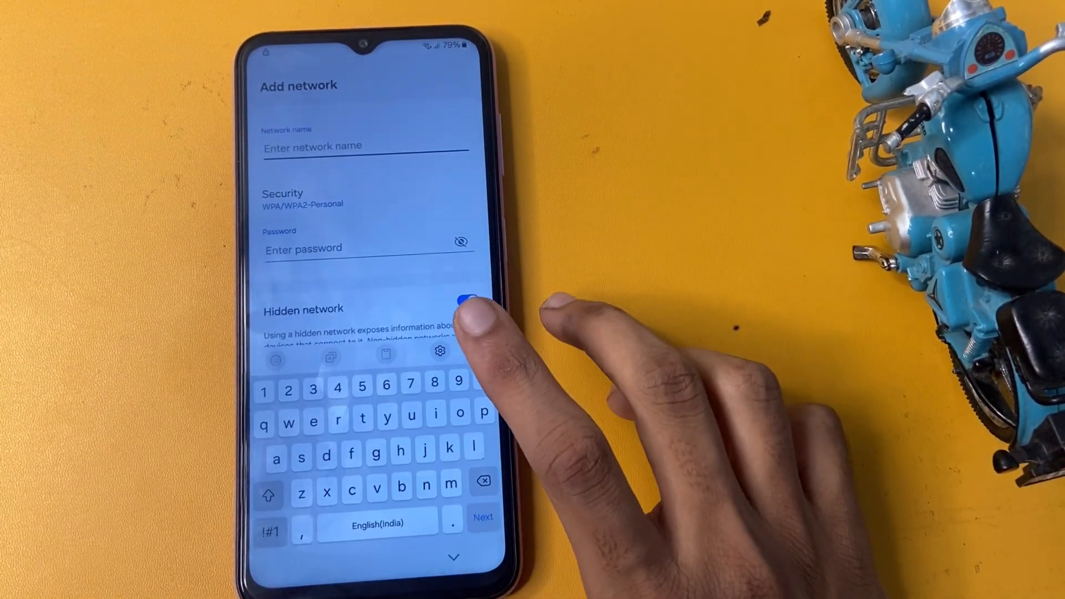
click(467, 301)
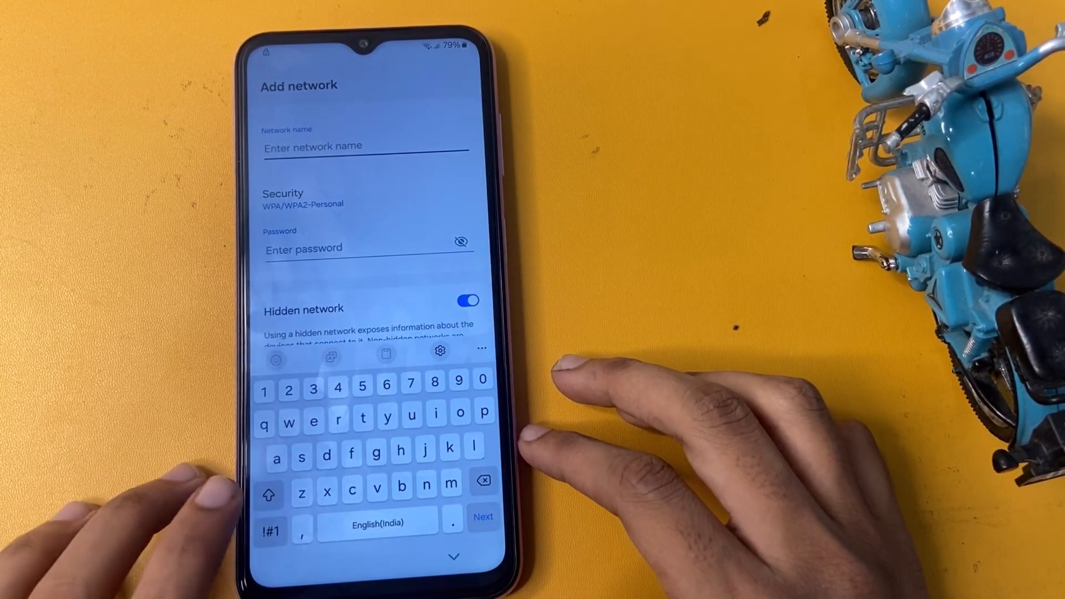
text(S)
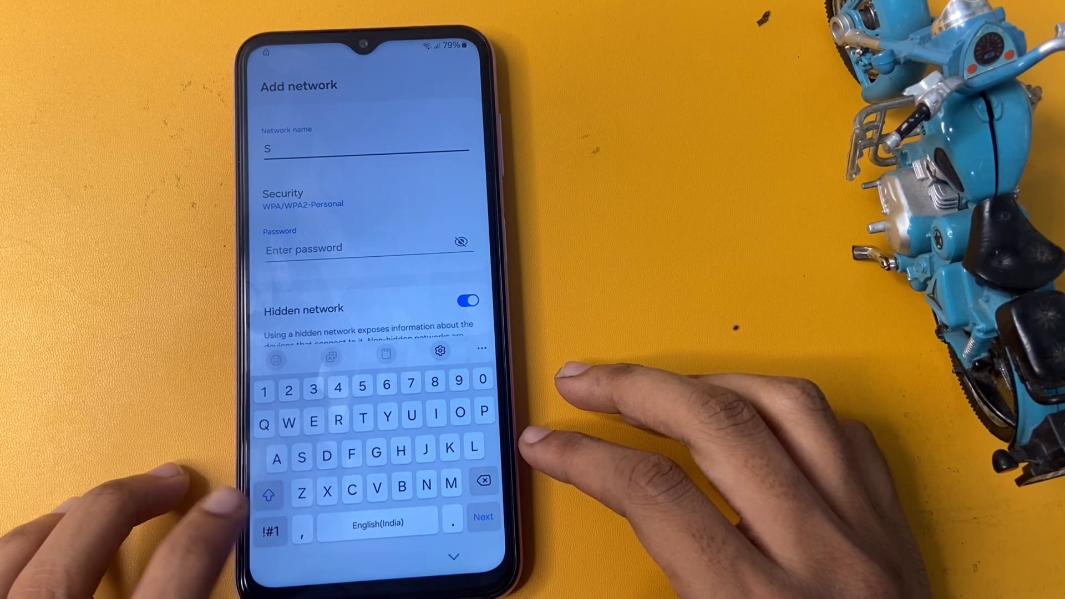
text(AMSUNGF1)
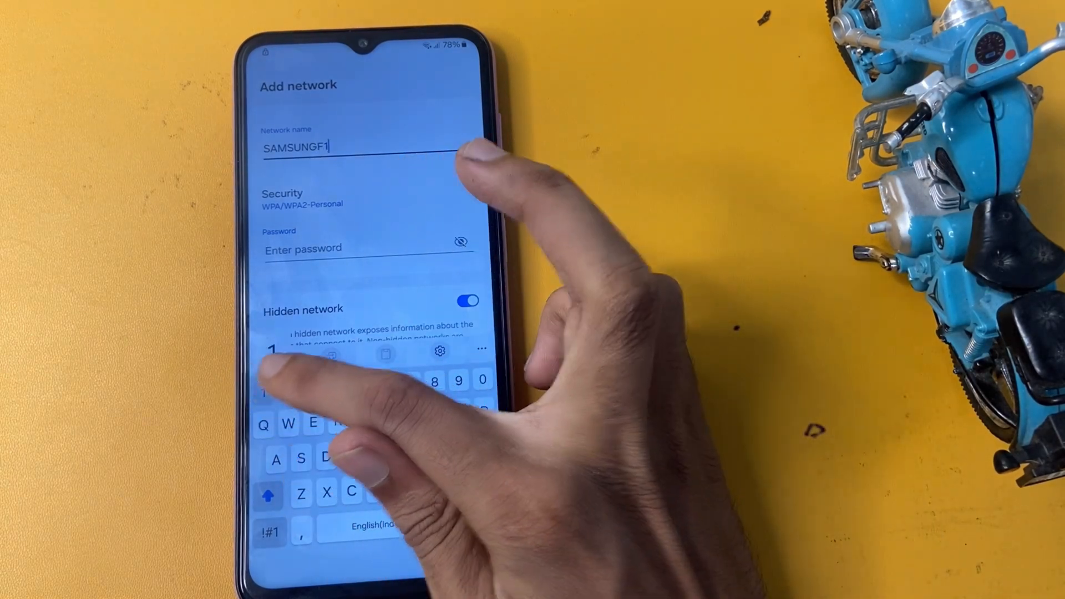
text(3)
text(8.8.4.4)
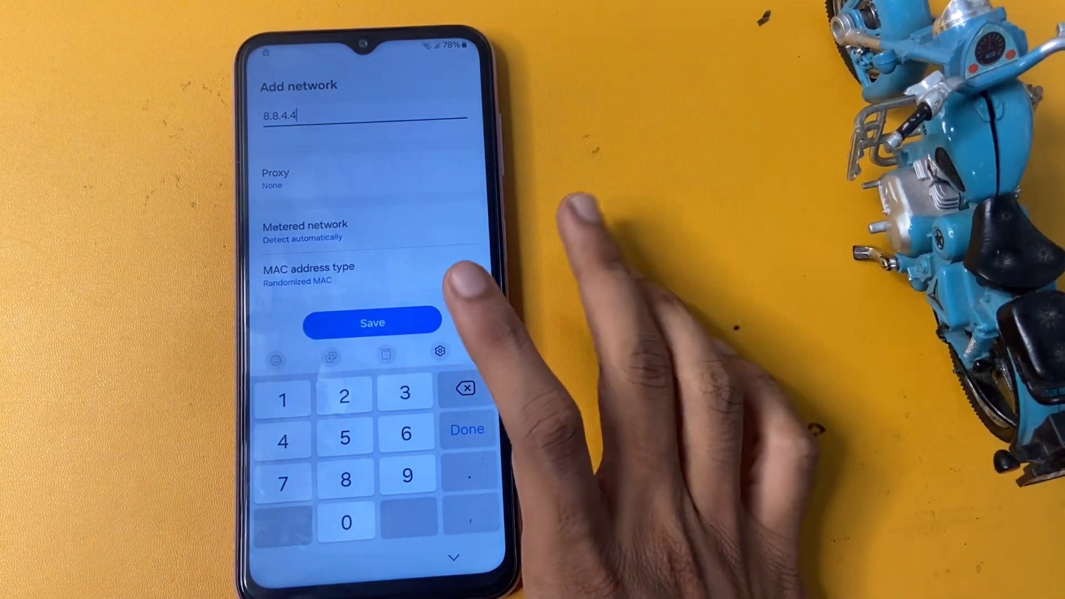
Step: Save the network and continue from the connected Wi-Fi to Protect your phone
click(467, 430)
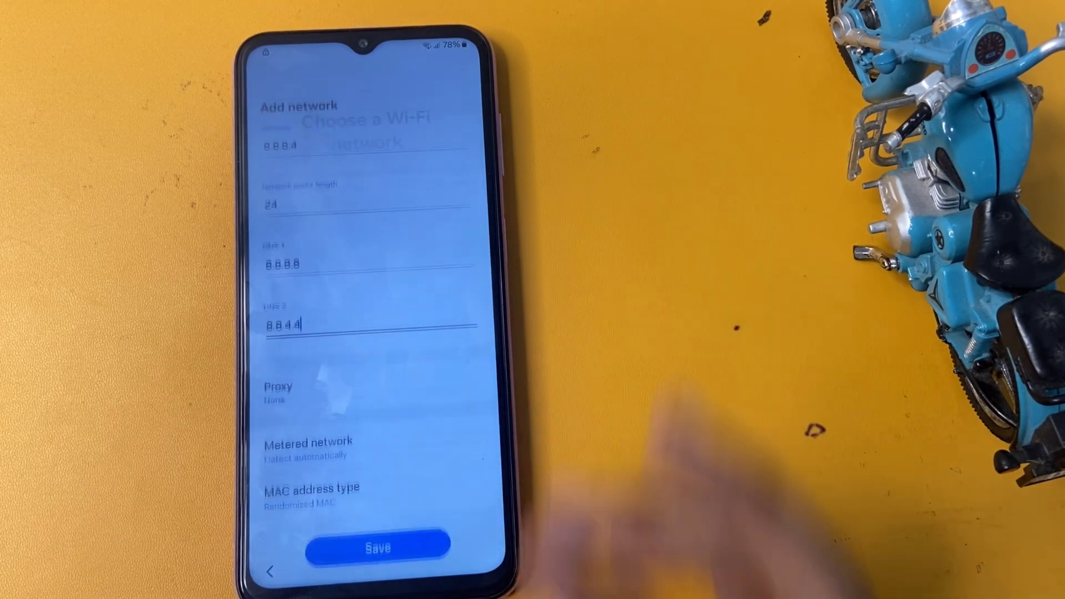
click(376, 550)
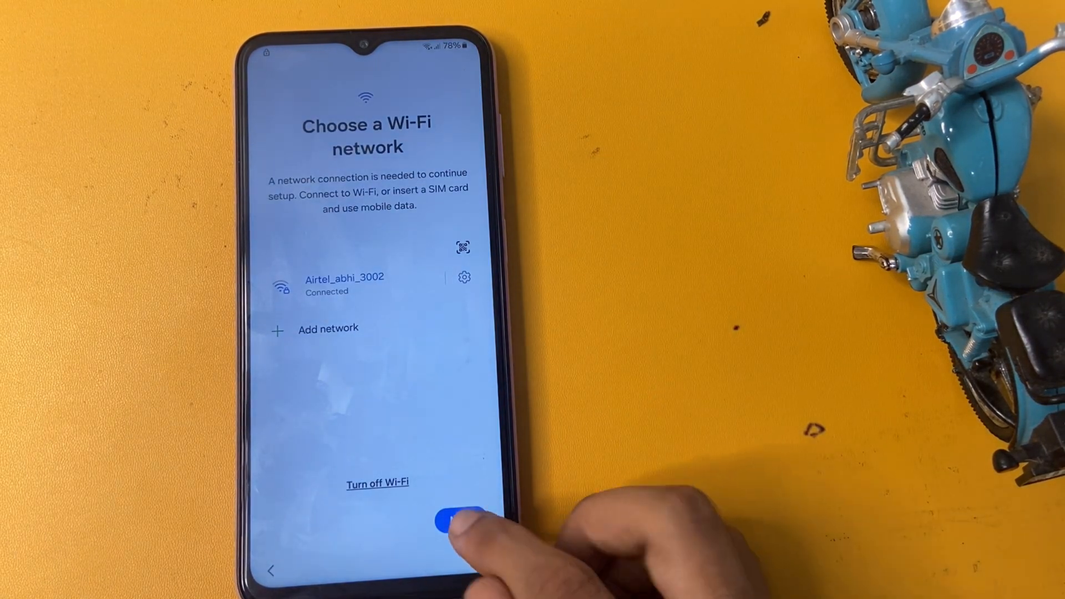
click(454, 519)
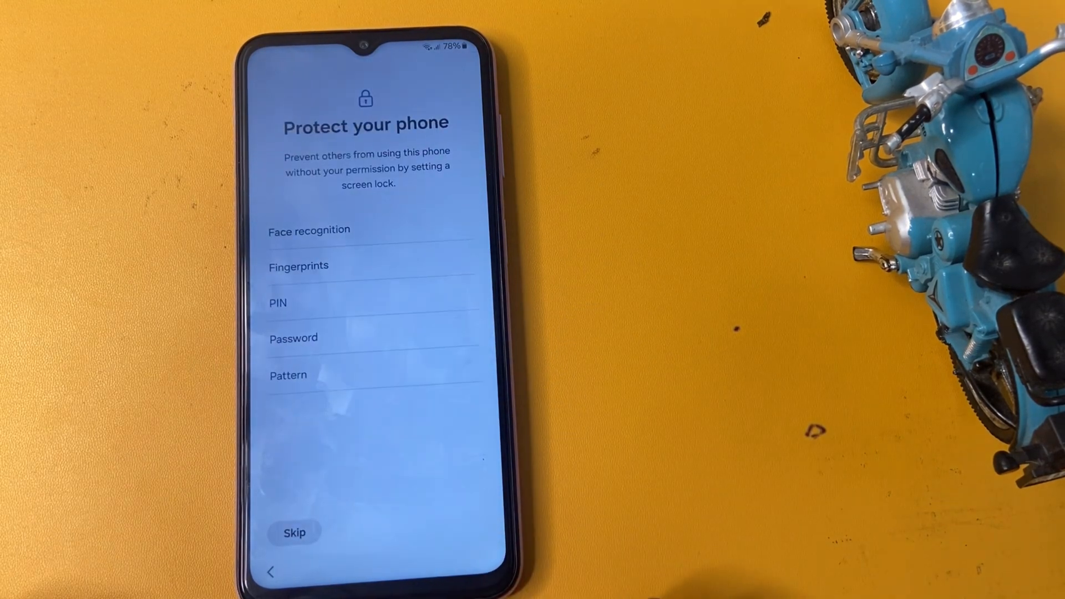
Step: Skip the screen lock, accept the additional apps and keep Light mode
click(295, 531)
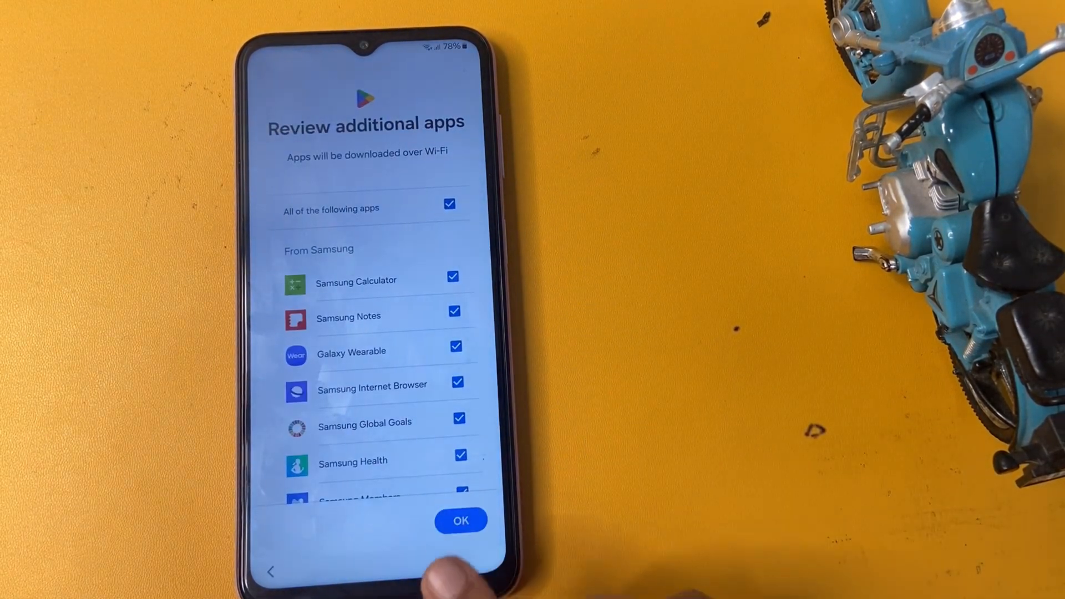
click(460, 520)
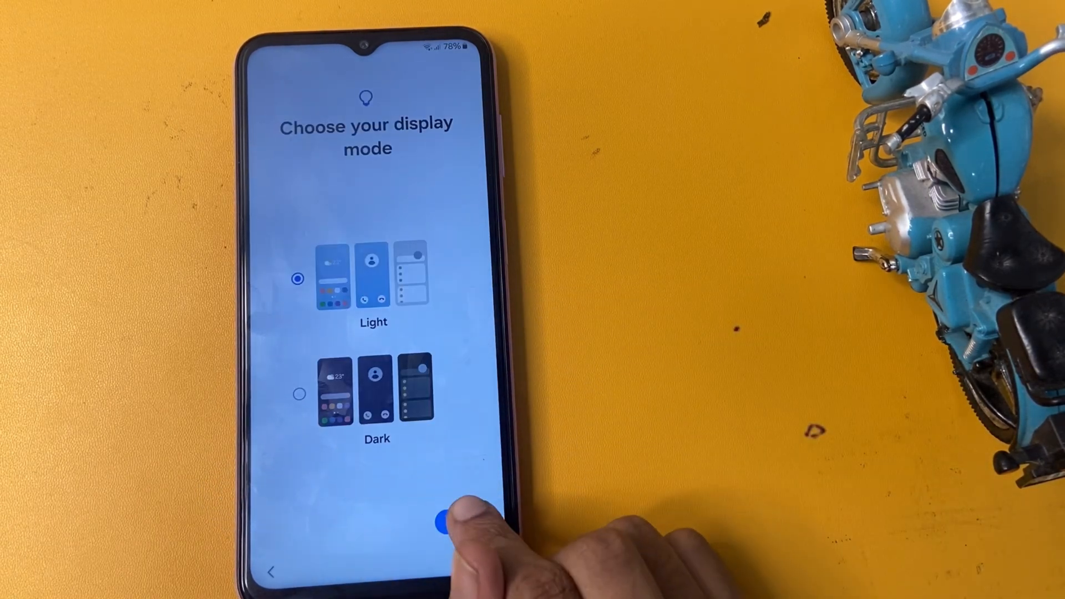
click(445, 518)
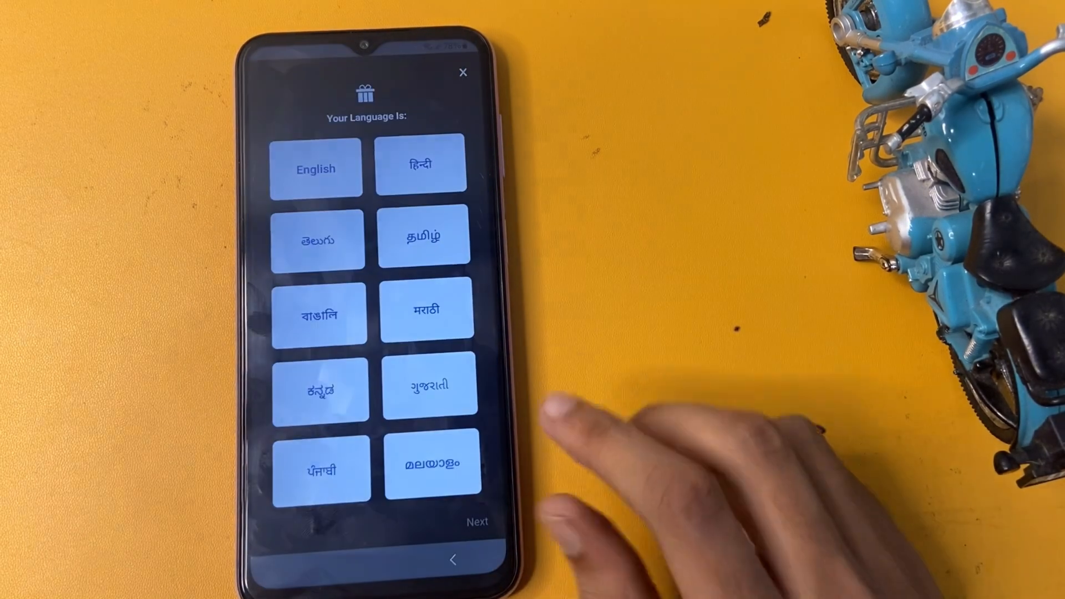
Step: Dismiss the language prompt and continue past app discovery to the home app drawer
click(315, 168)
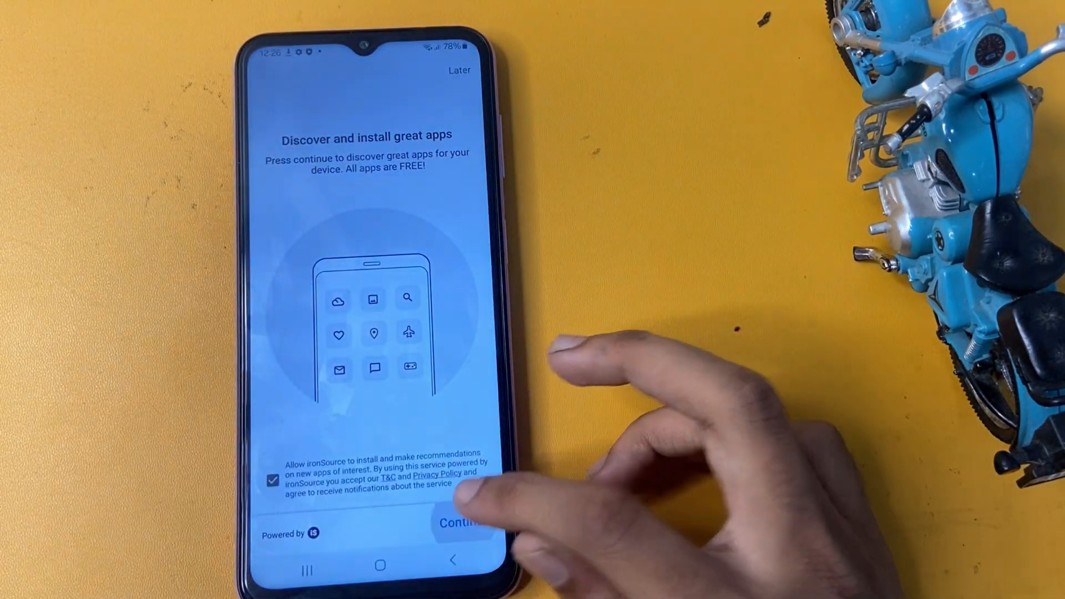
click(462, 524)
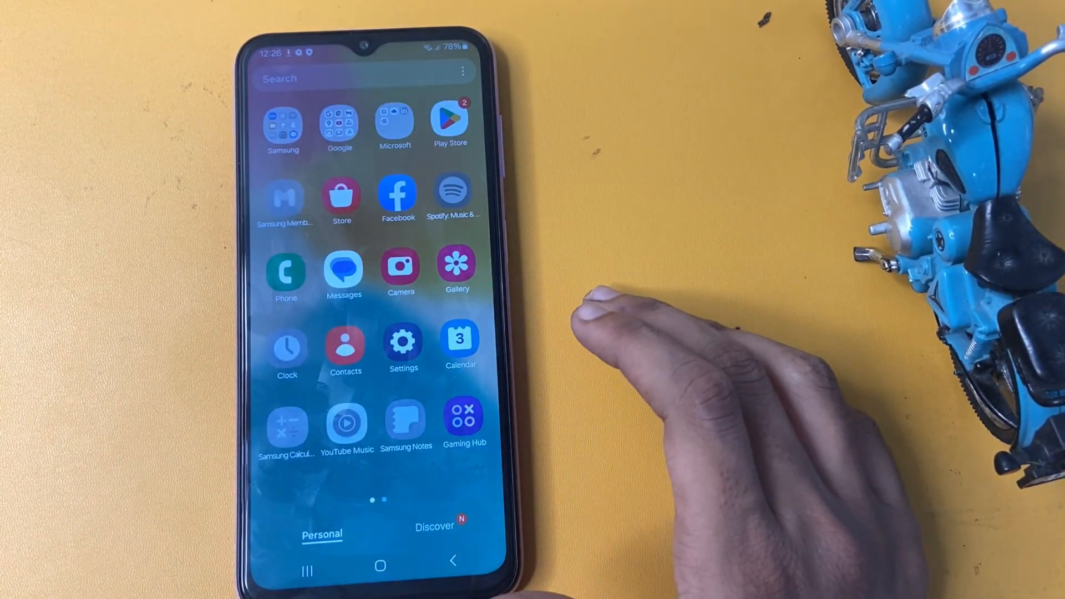
mouse_move(679, 544)
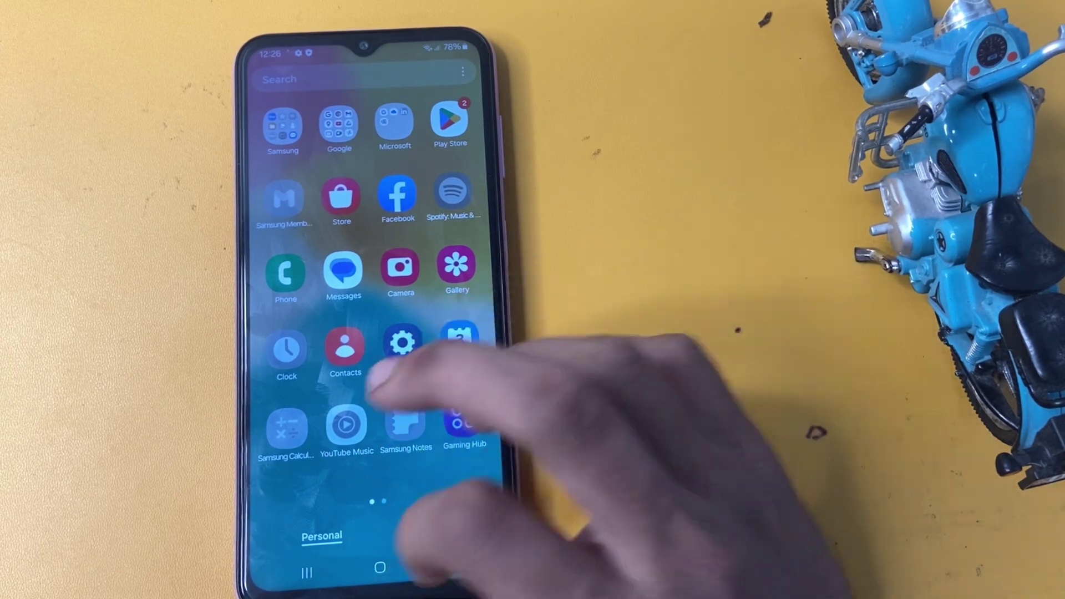
Step: Return from the app drawer to the One UI home screen via the Home button
click(381, 568)
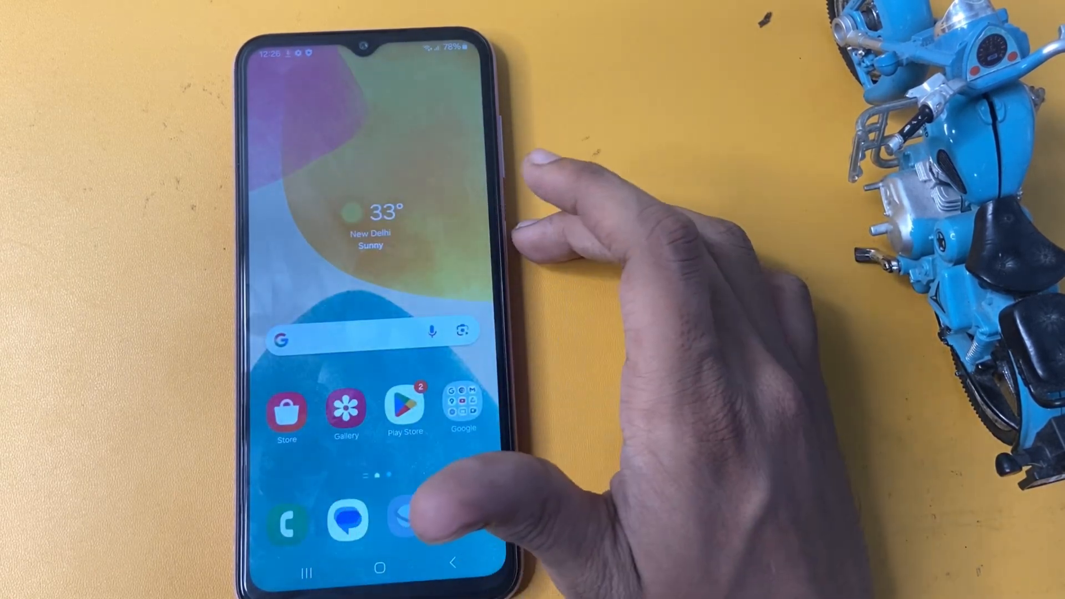